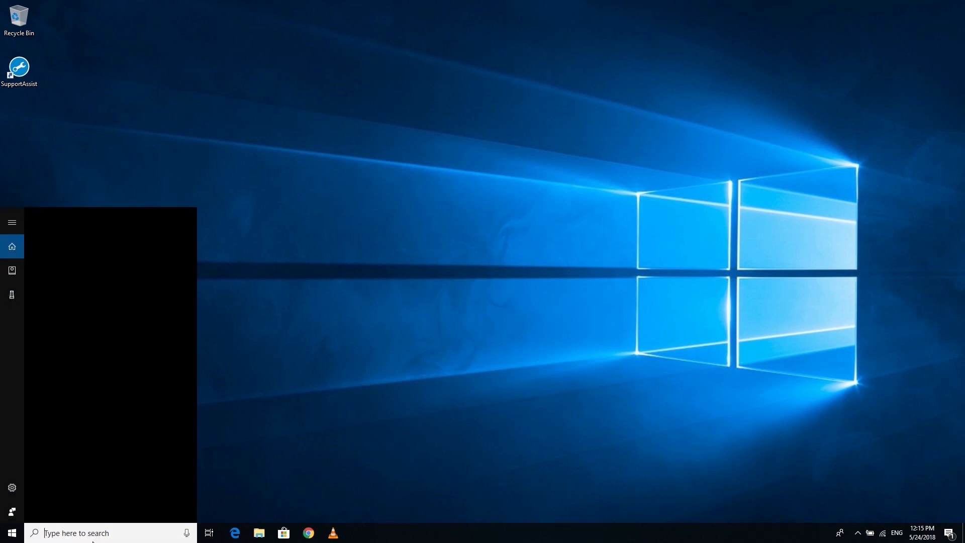
Step: Search Start for "system restore" to surface the 'Create a restore point' result
{"action": "type", "text": "system restore"}
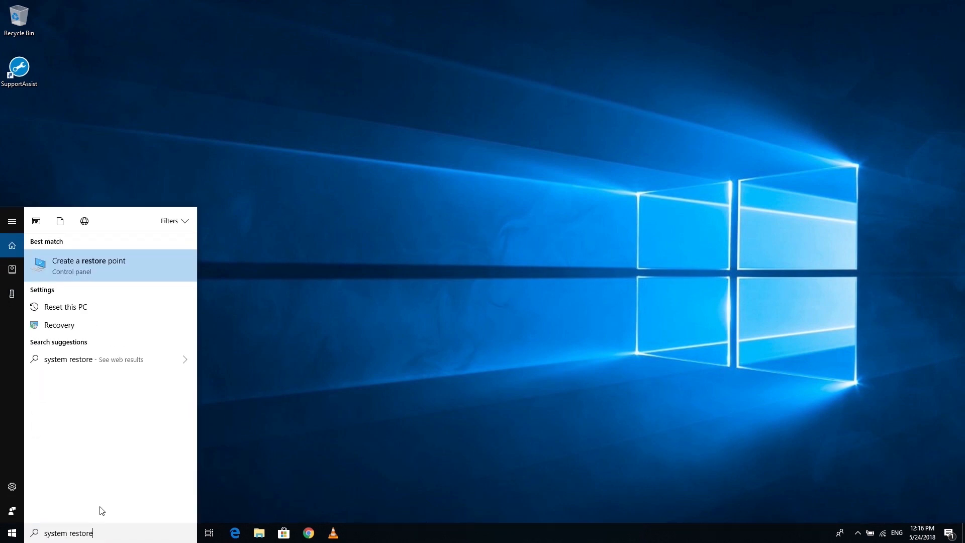
Step: Open 'Create a restore point' and launch System Restore from the System Protection tab
{"action": "left_click", "coordinate": [88, 260]}
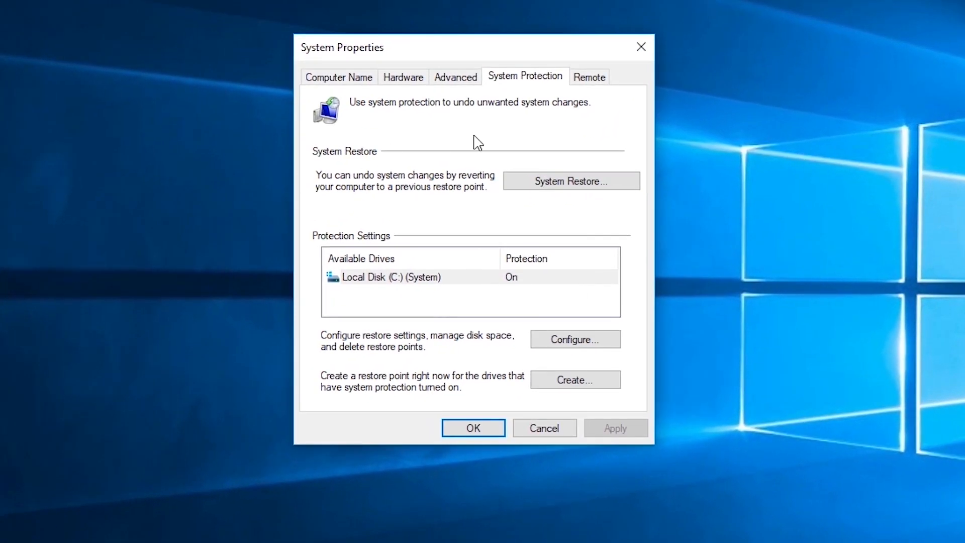
{"action": "mouse_move", "coordinate": [531, 89]}
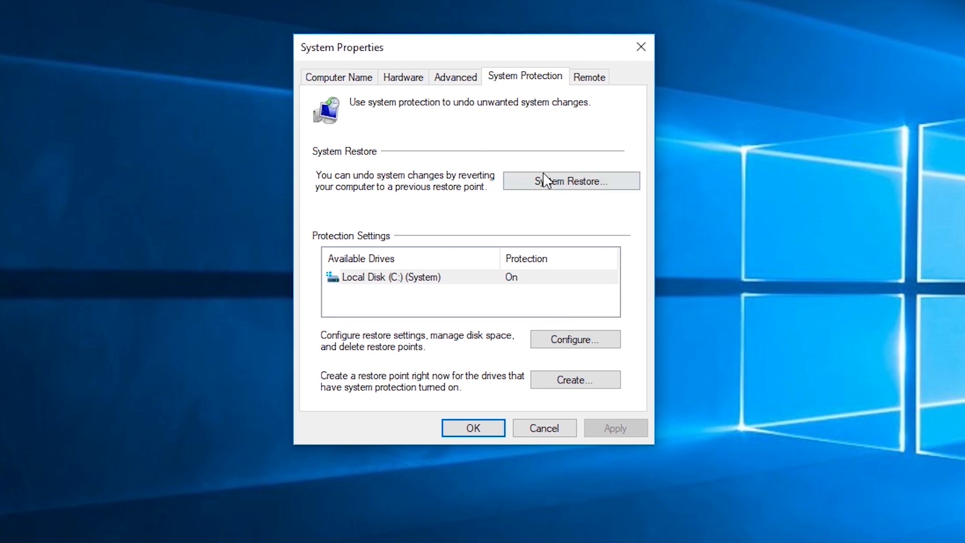
{"action": "left_click", "coordinate": [570, 181]}
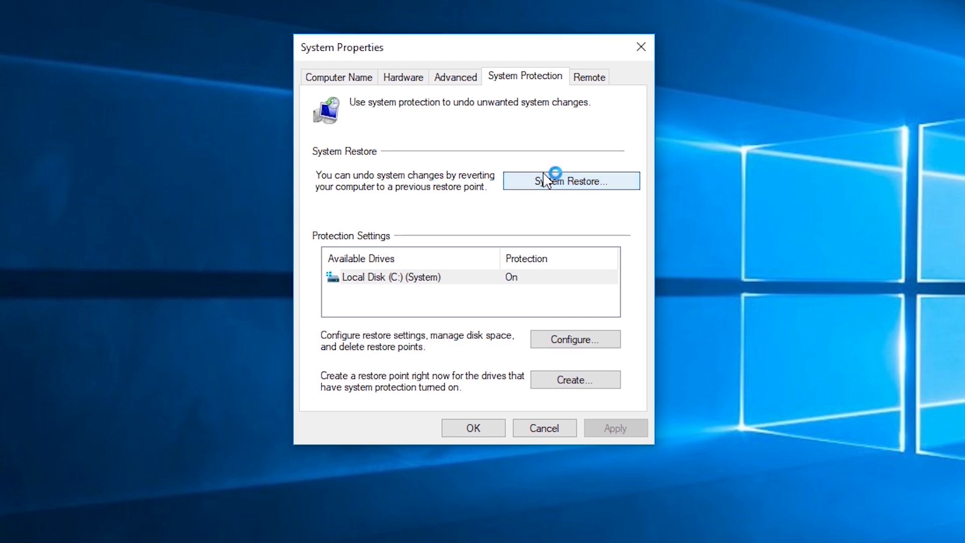
Step: Advance the System Restore wizard to the list of May 2018 restore points
{"action": "left_click", "coordinate": [569, 181]}
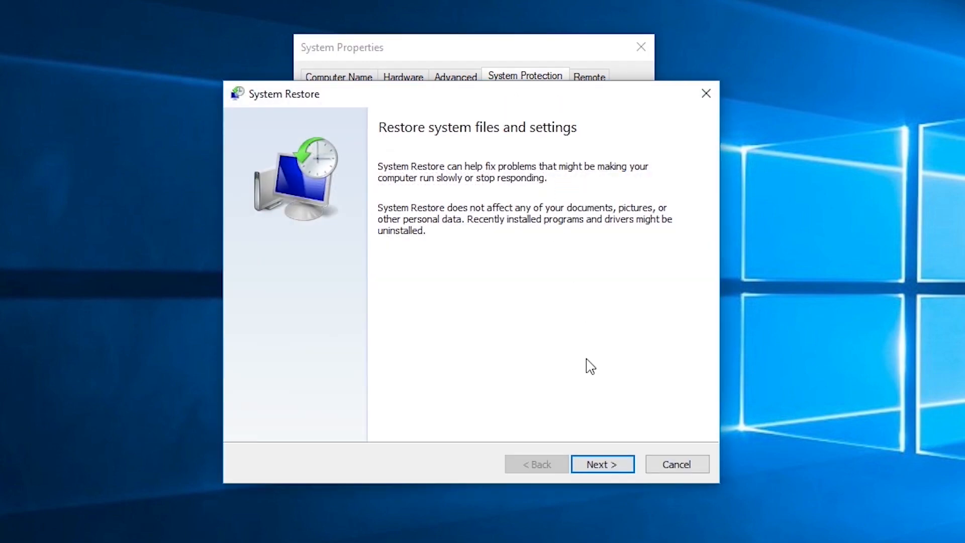
{"action": "mouse_move", "coordinate": [601, 465]}
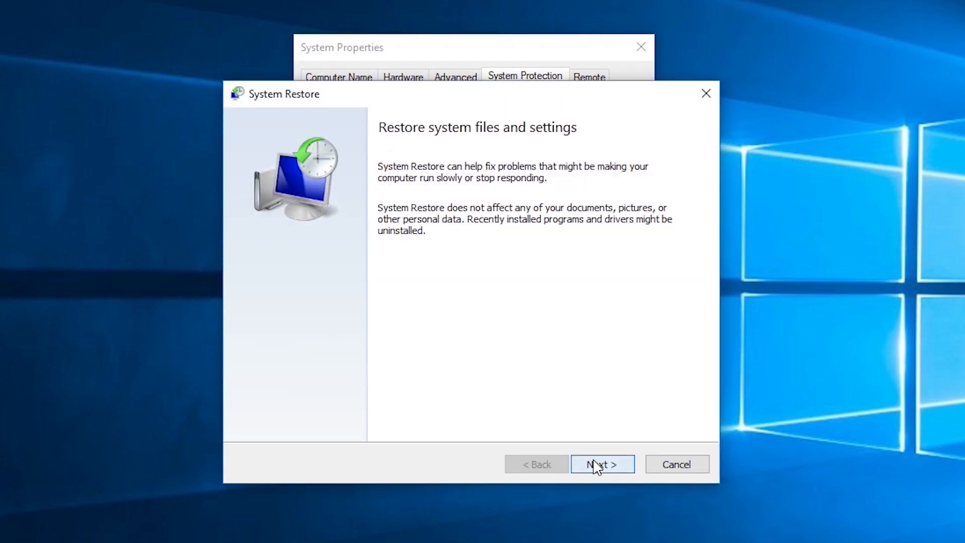
{"action": "left_click", "coordinate": [601, 464]}
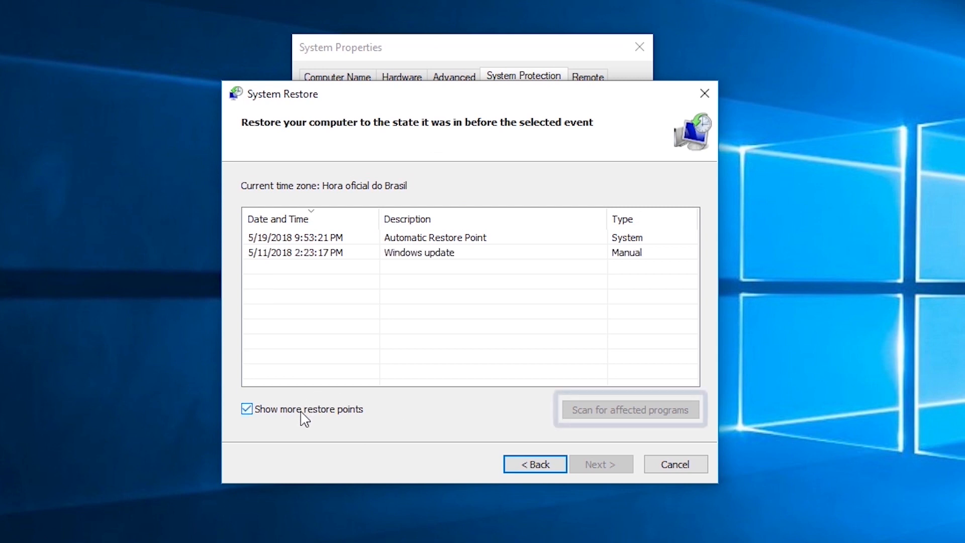
{"action": "mouse_move", "coordinate": [464, 383]}
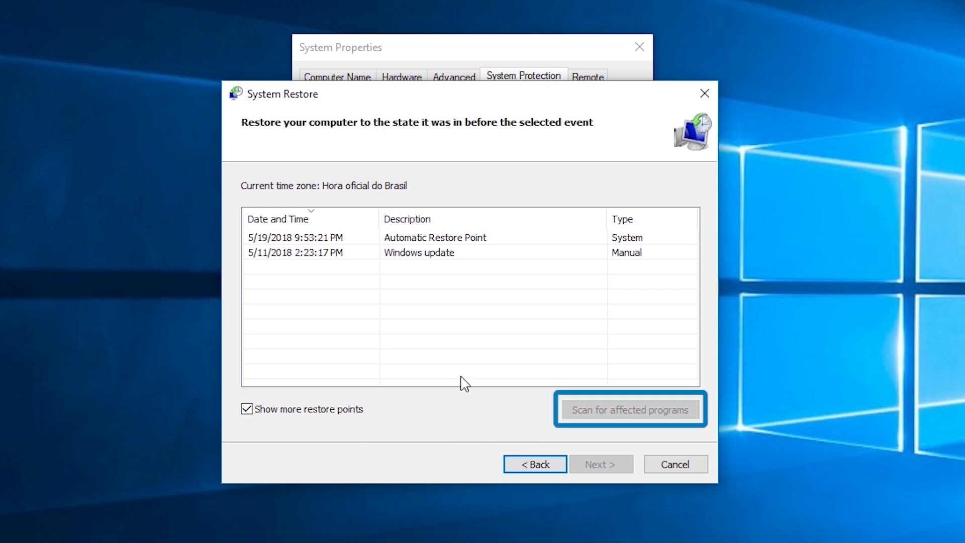
{"action": "left_click", "coordinate": [418, 252]}
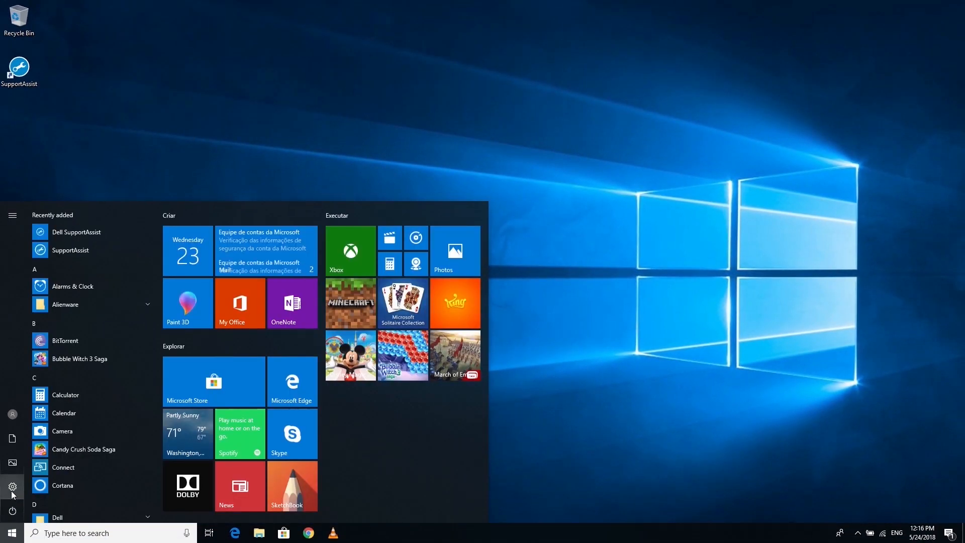
Step: Reach the Recovery page via Settings > Update & Security
{"action": "left_click", "coordinate": [12, 486]}
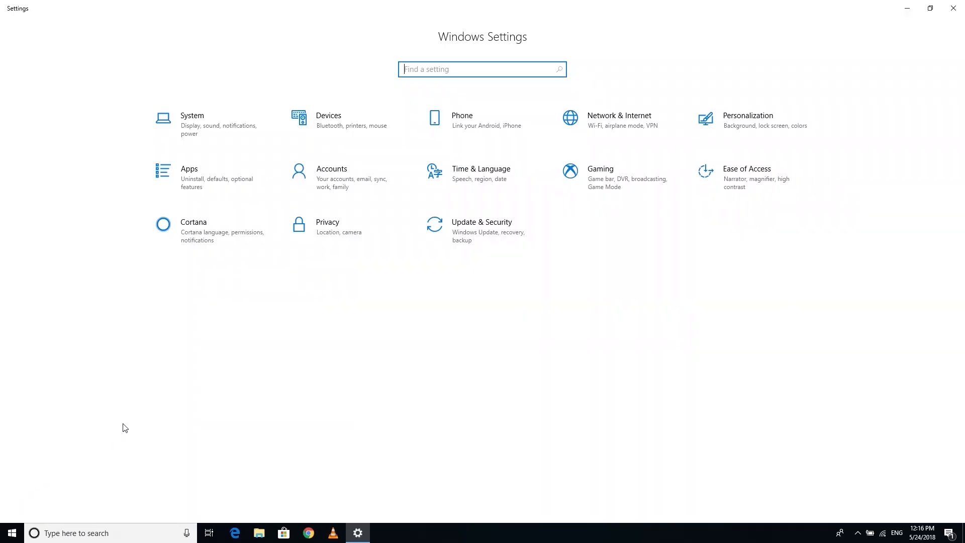
{"action": "mouse_move", "coordinate": [481, 230]}
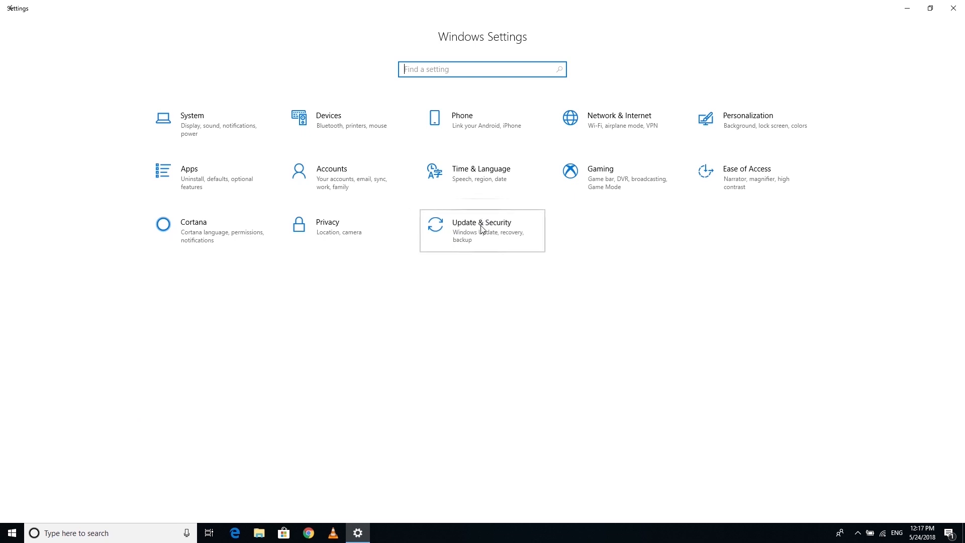
{"action": "left_click", "coordinate": [481, 230]}
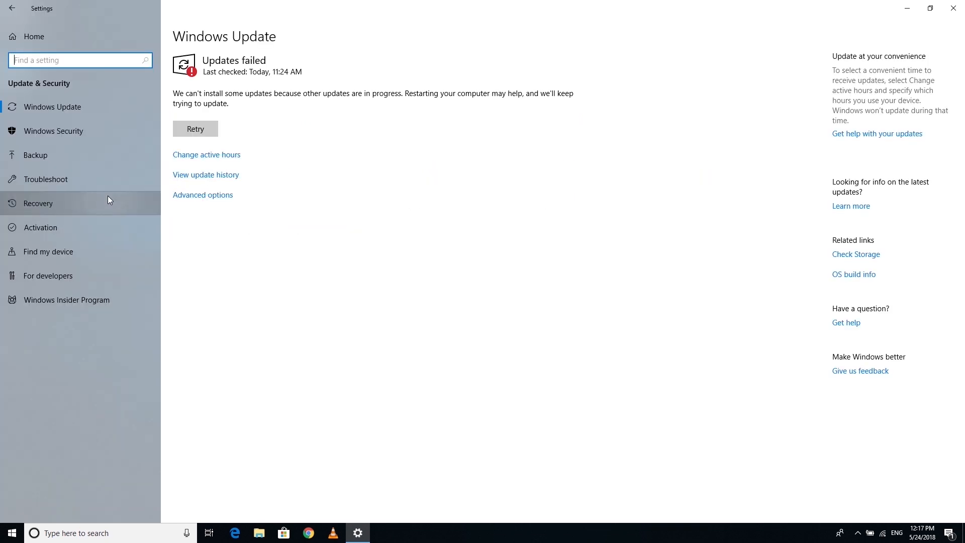
{"action": "left_click", "coordinate": [39, 203]}
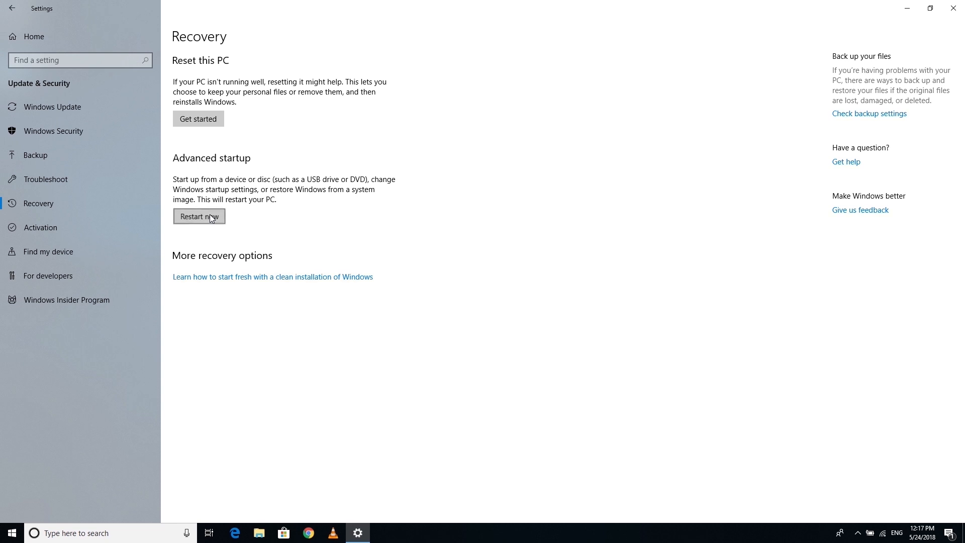
Step: Restart into advanced startup and choose Troubleshoot > Advanced options
{"action": "left_click", "coordinate": [199, 216]}
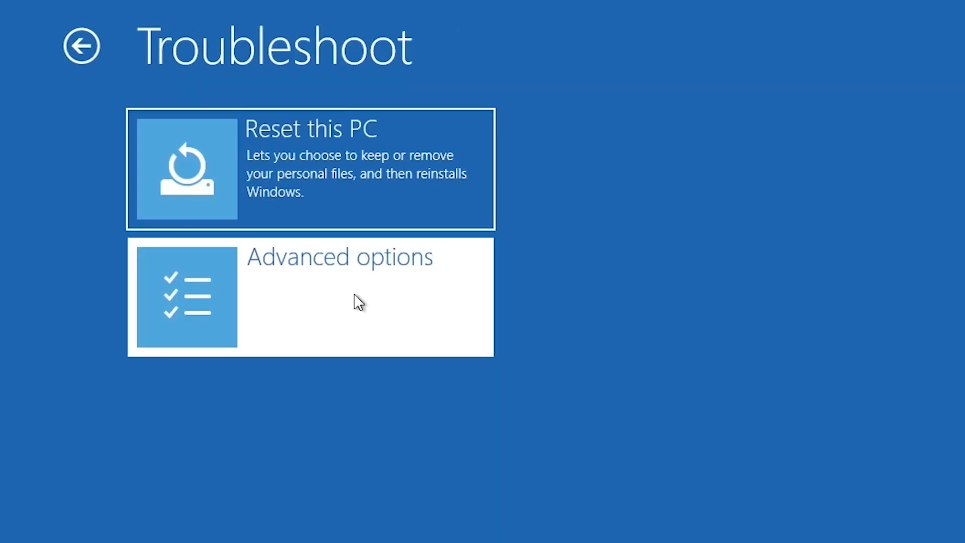
{"action": "left_click", "coordinate": [310, 298]}
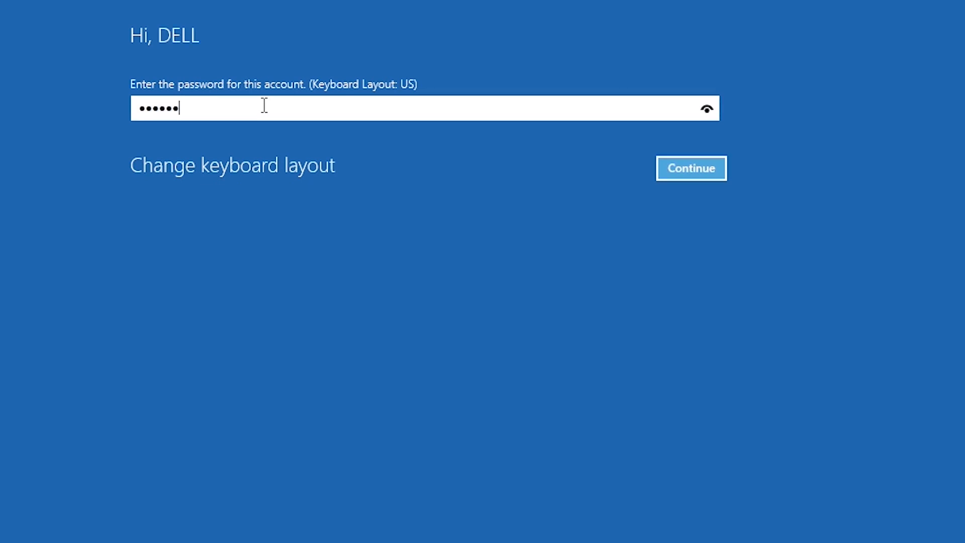
{"action": "mouse_move", "coordinate": [669, 207]}
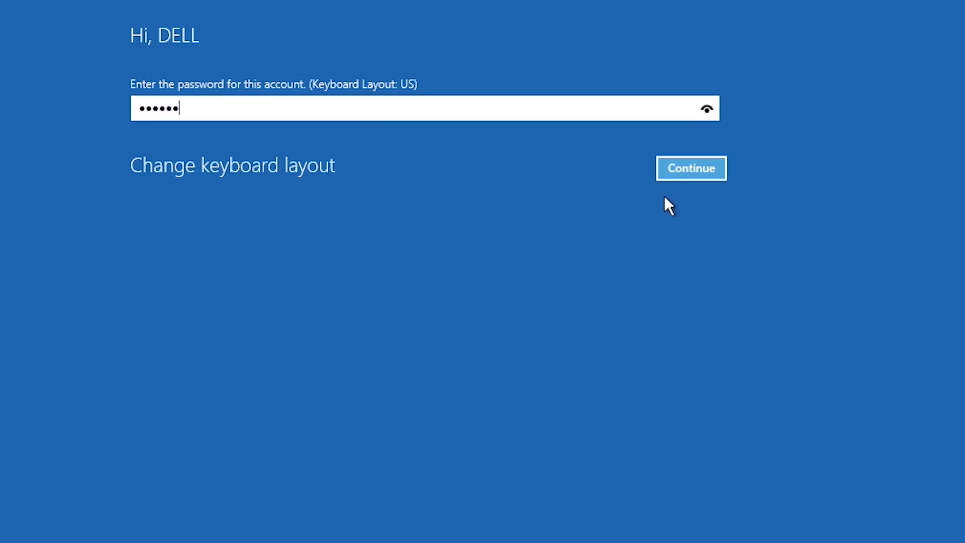
Step: Submit the account password to continue toward System Restore in the recovery environment
{"action": "left_click", "coordinate": [691, 168]}
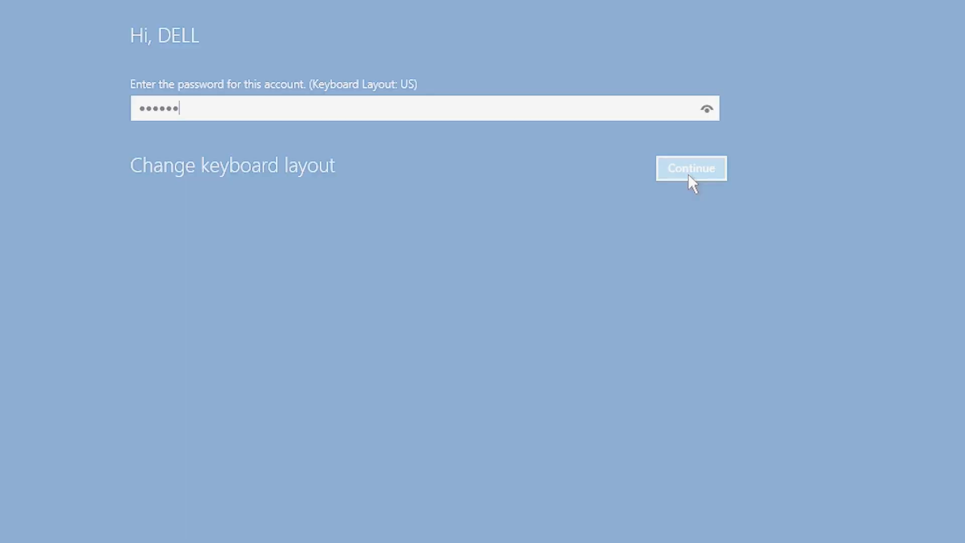